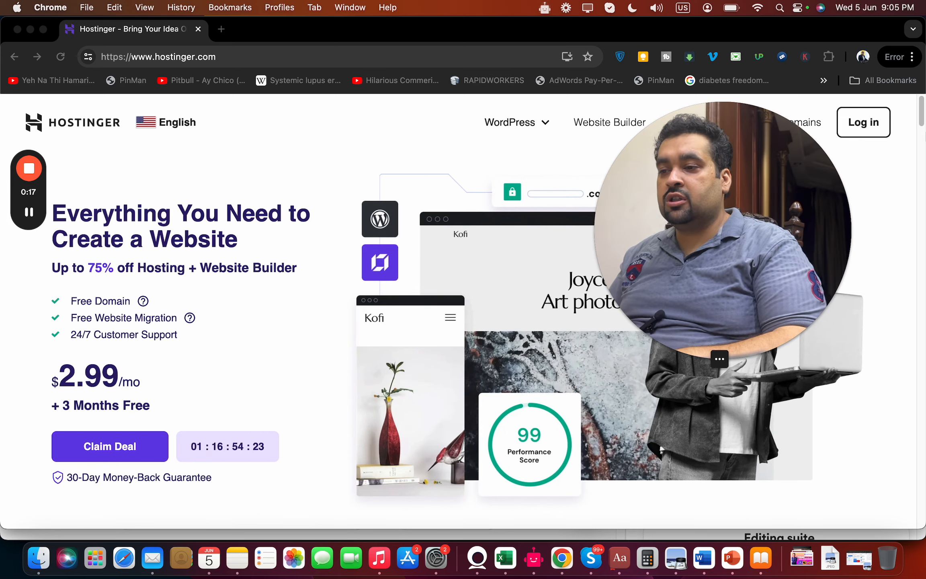
Scroll down to the plan cards and choose the Business Web Hosting plan.
scroll(down, 3)
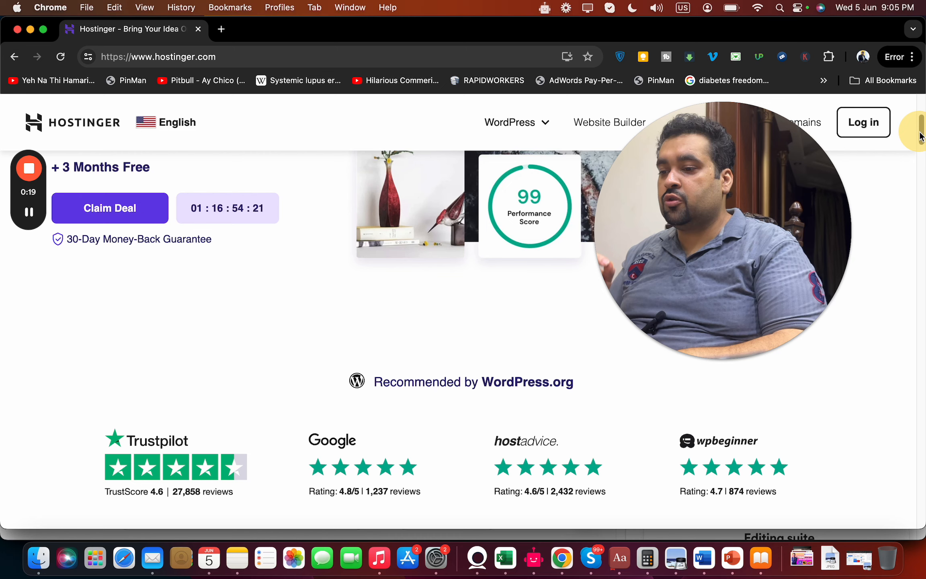
scroll(down, 3)
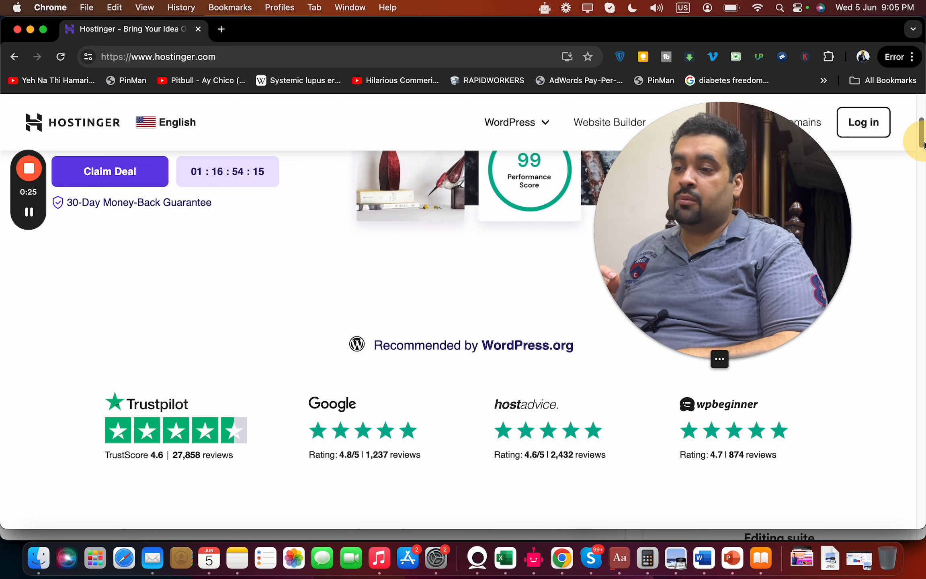
scroll(down, 3)
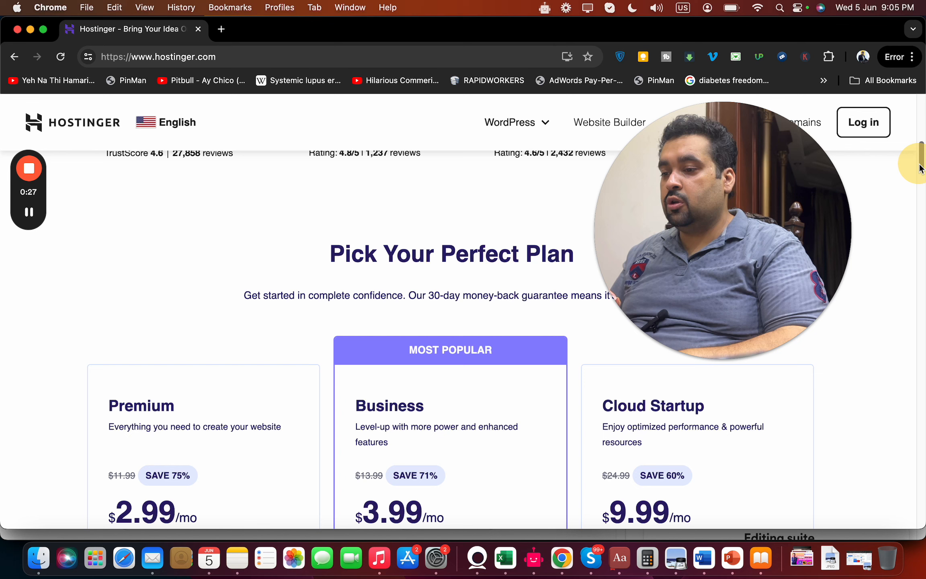
scroll(down, 3)
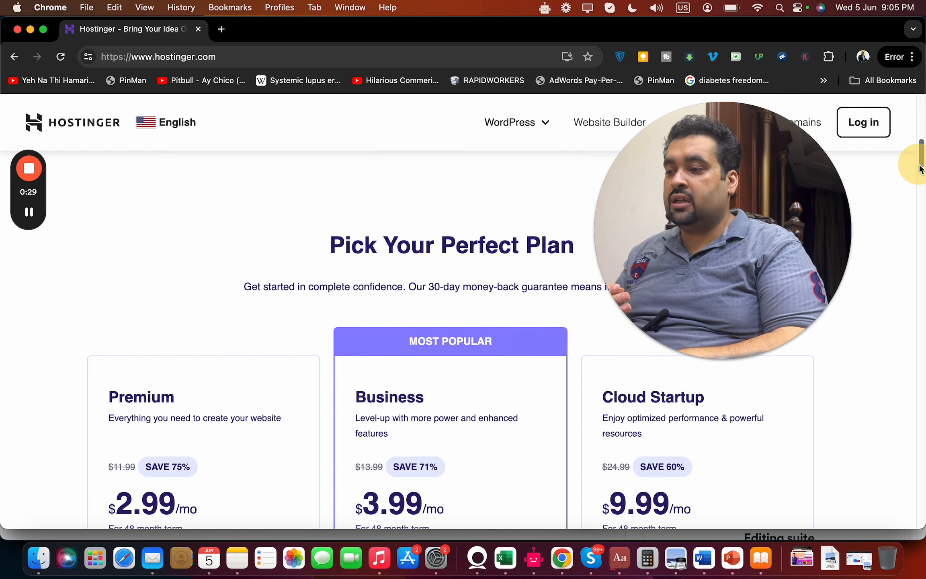
scroll(down, 3)
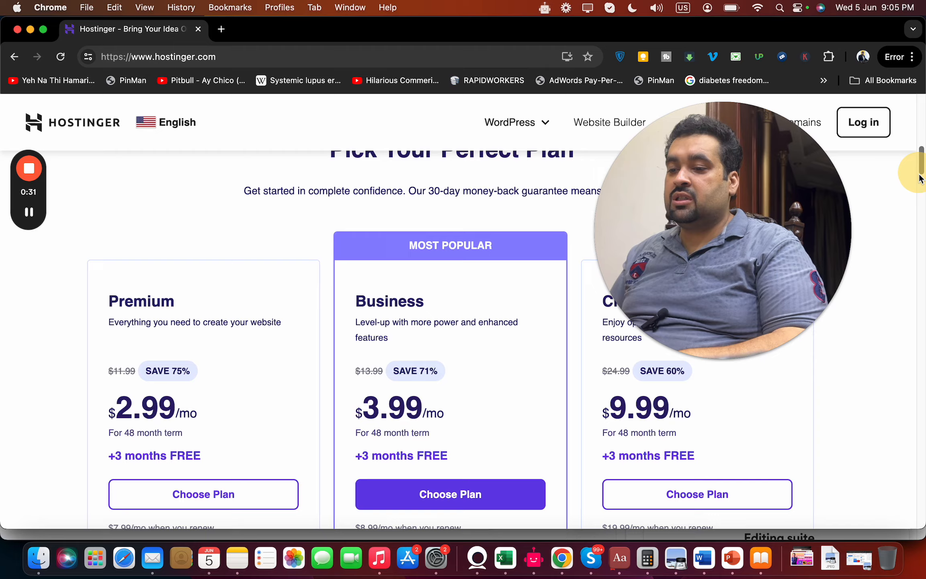
scroll(down, 3)
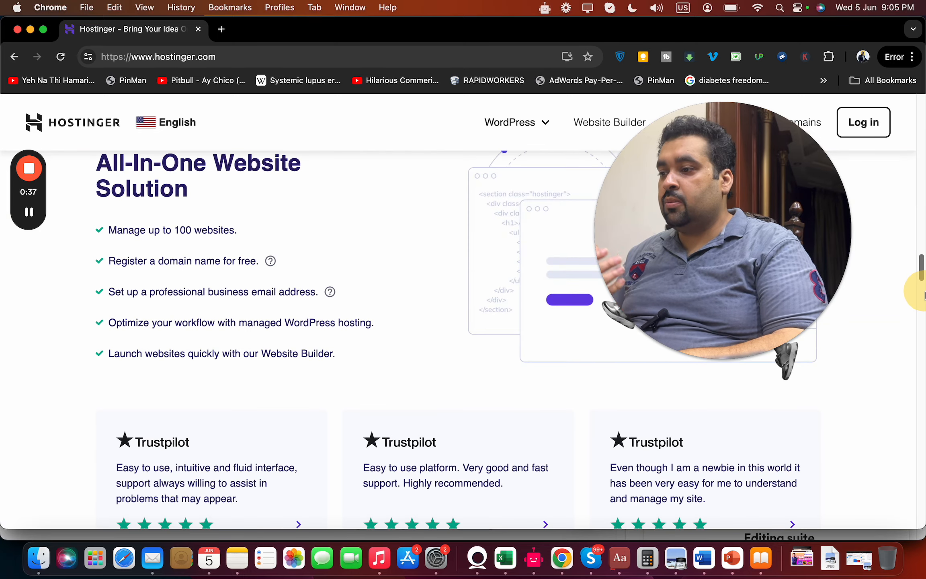
scroll(down, 3)
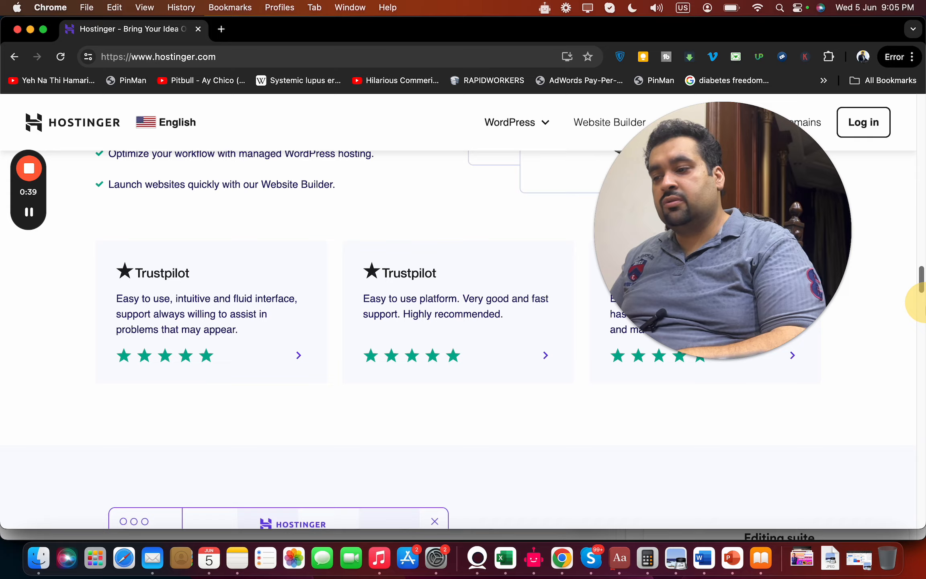
scroll(down, 3)
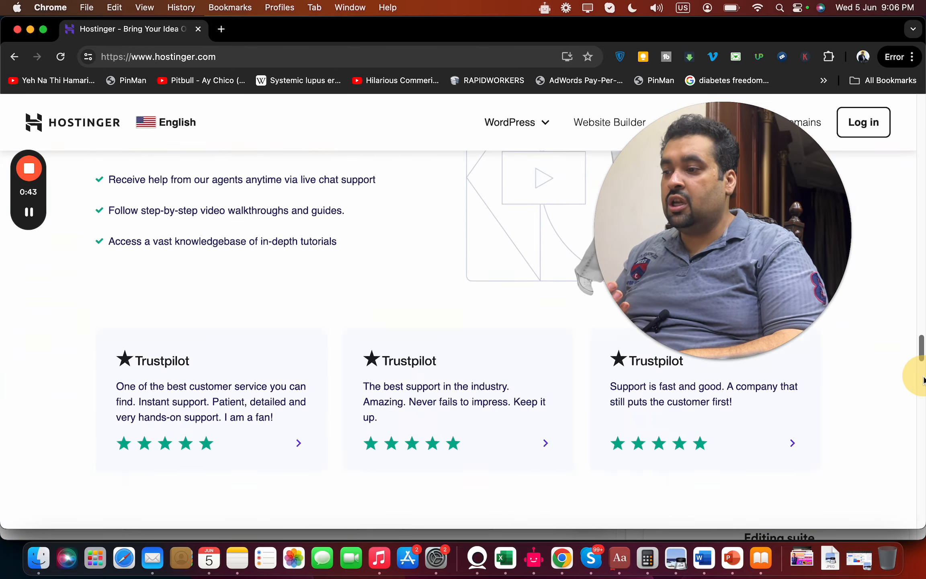
scroll(down, 3)
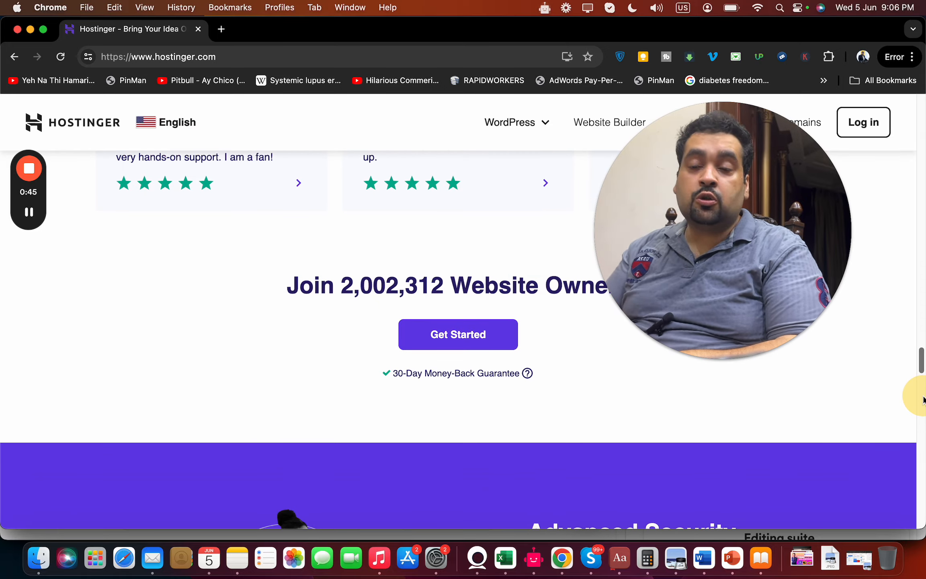
scroll(down, 3)
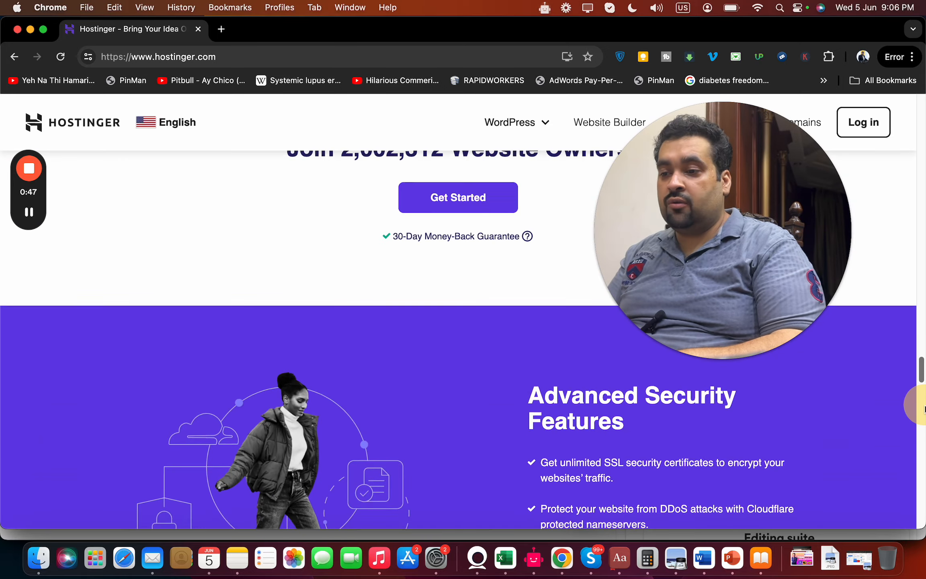
scroll(down, 3)
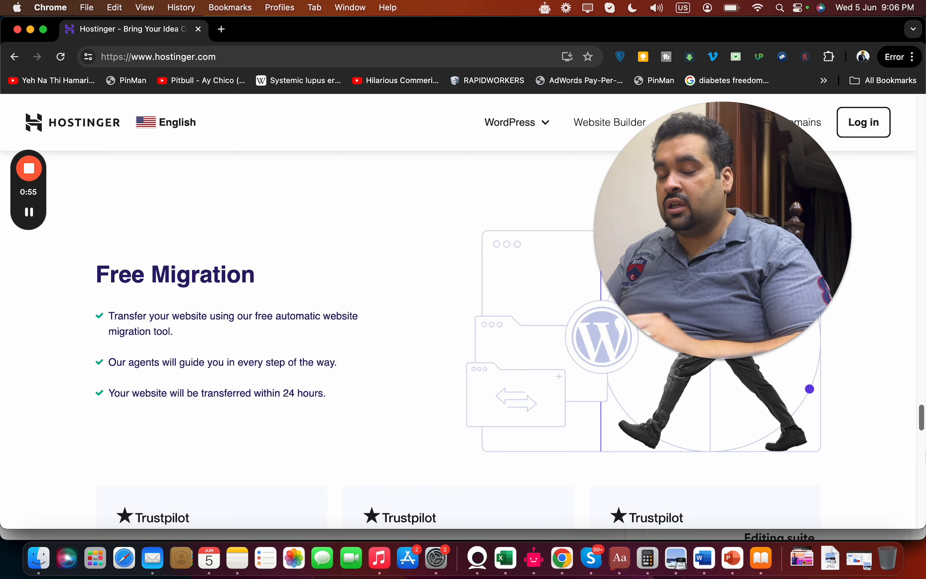
scroll(down, 3)
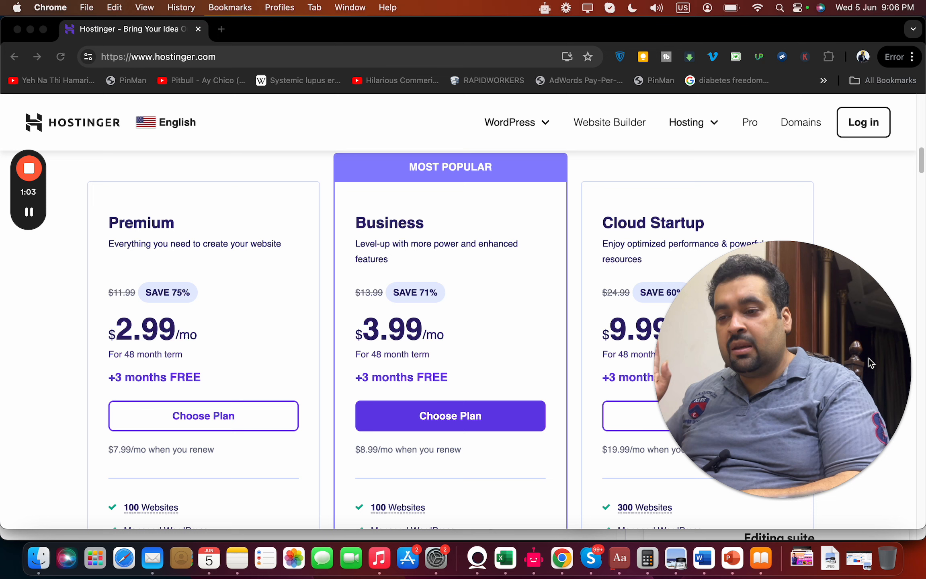
mouse_move(485, 395)
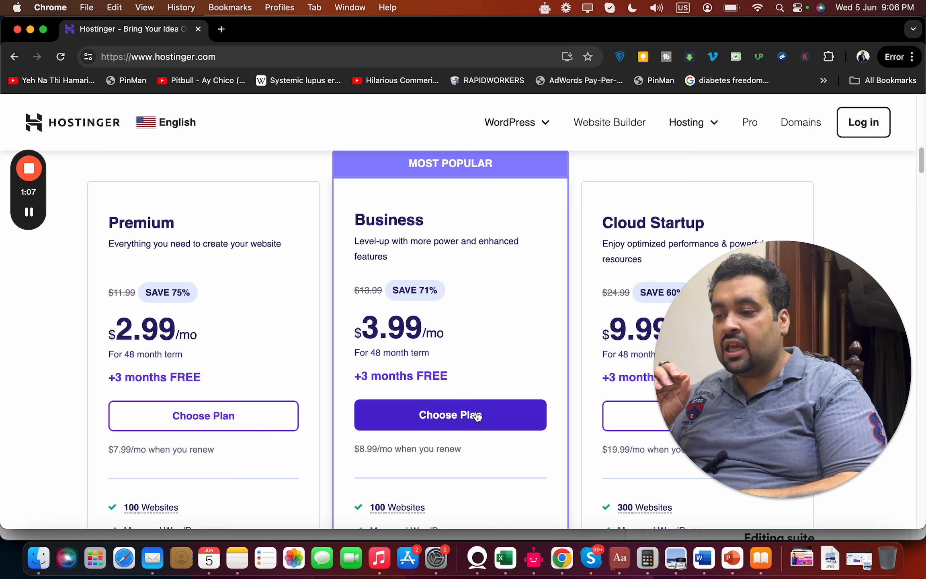
click(450, 415)
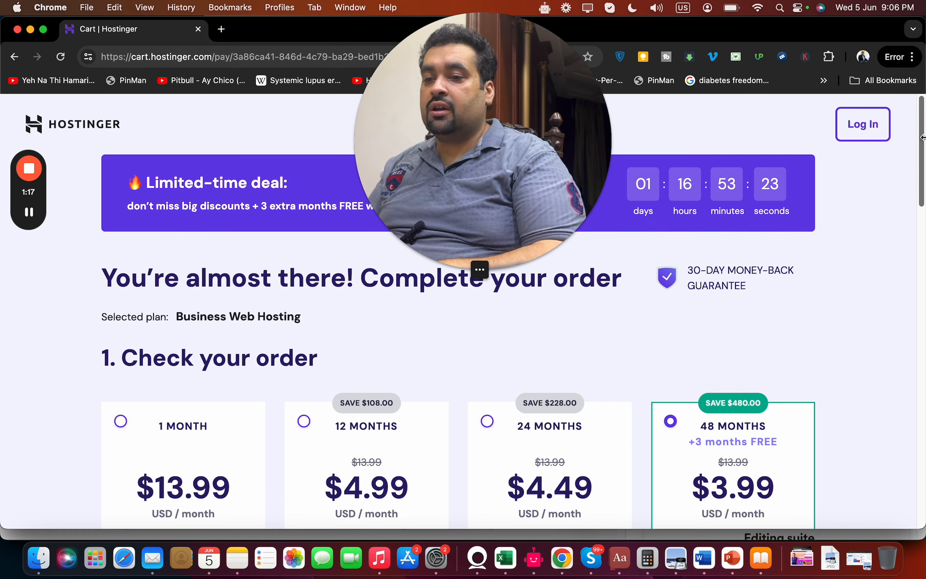
scroll(down, 3)
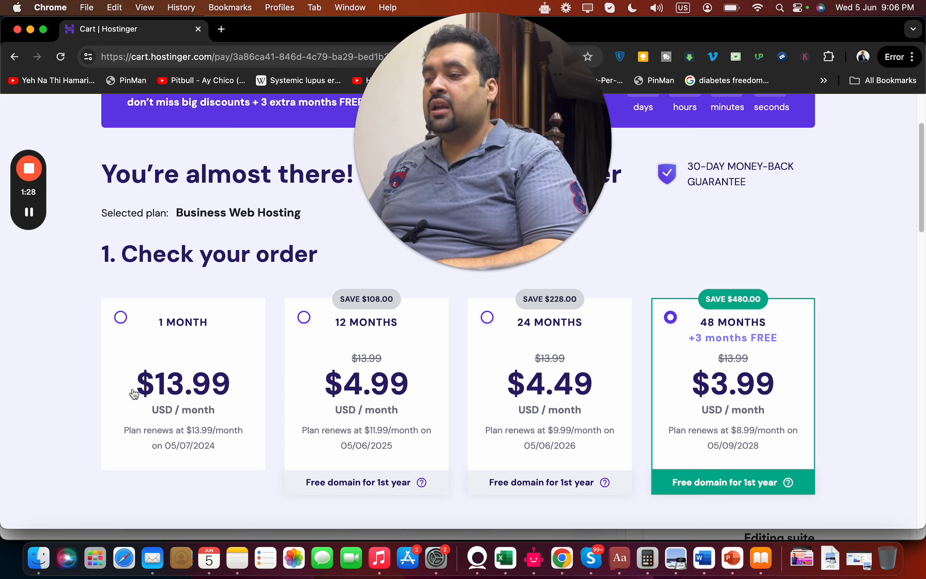
mouse_move(226, 340)
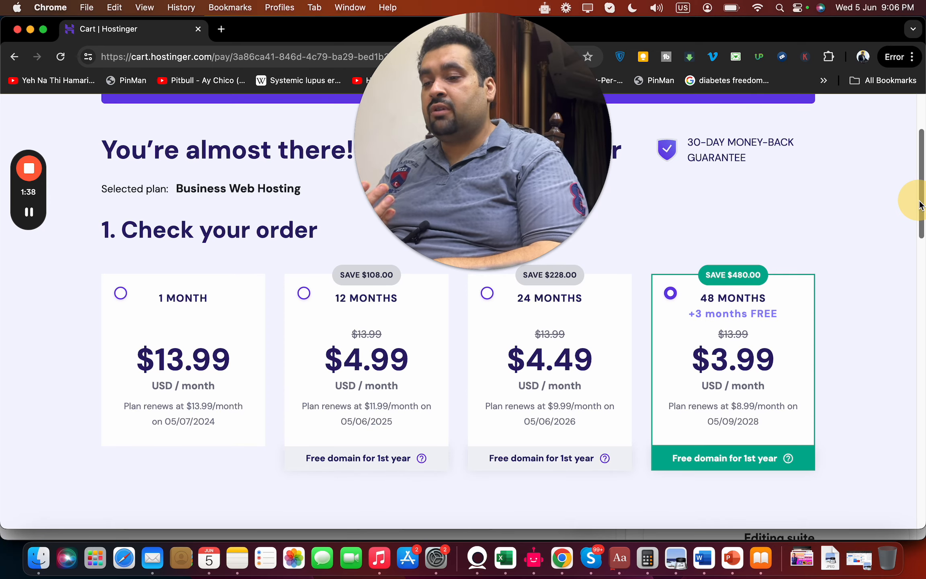
scroll(down, 3)
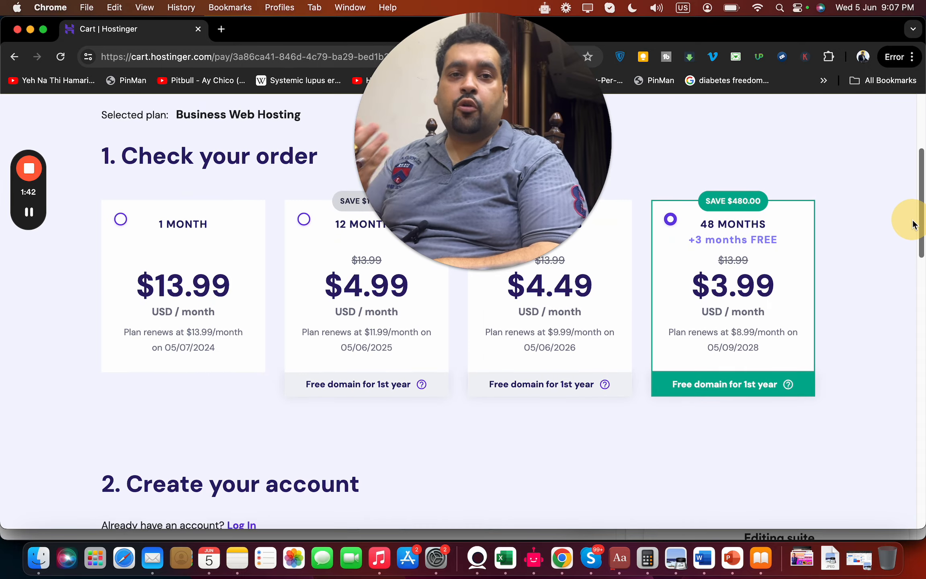
scroll(down, 3)
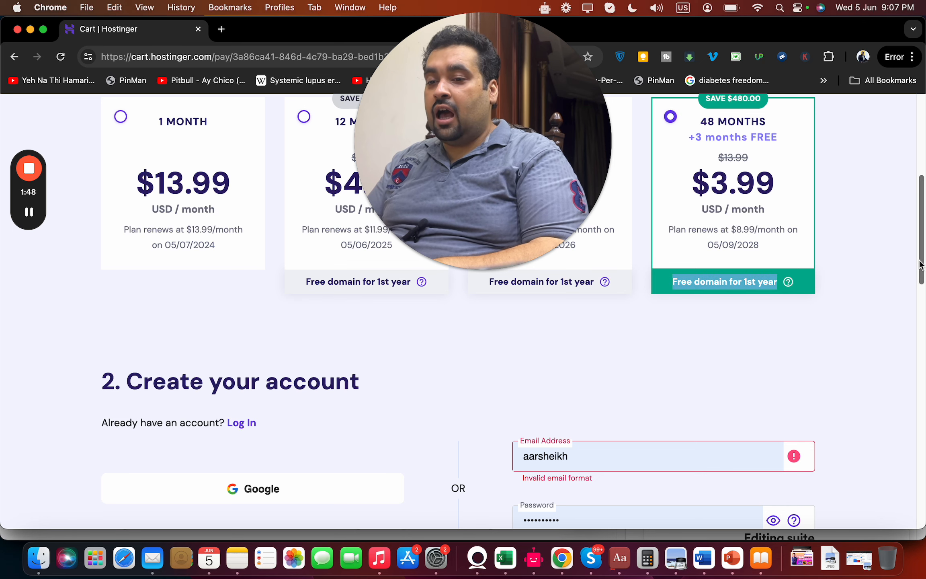
scroll(down, 3)
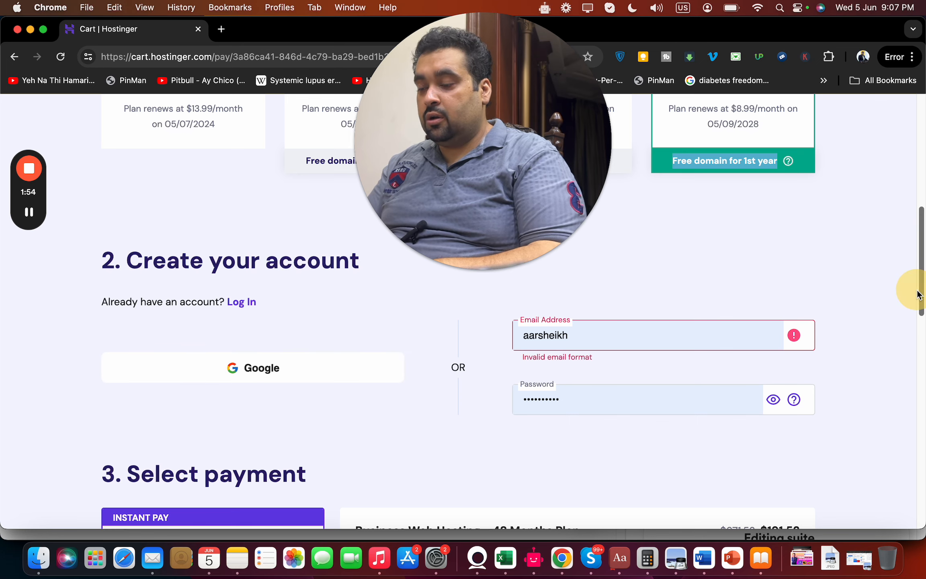
scroll(down, 3)
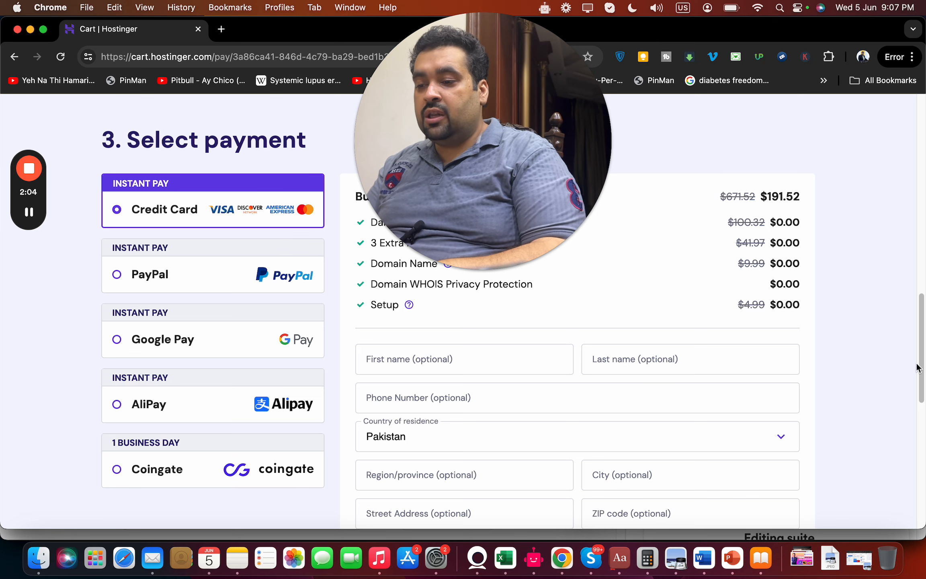
scroll(down, 3)
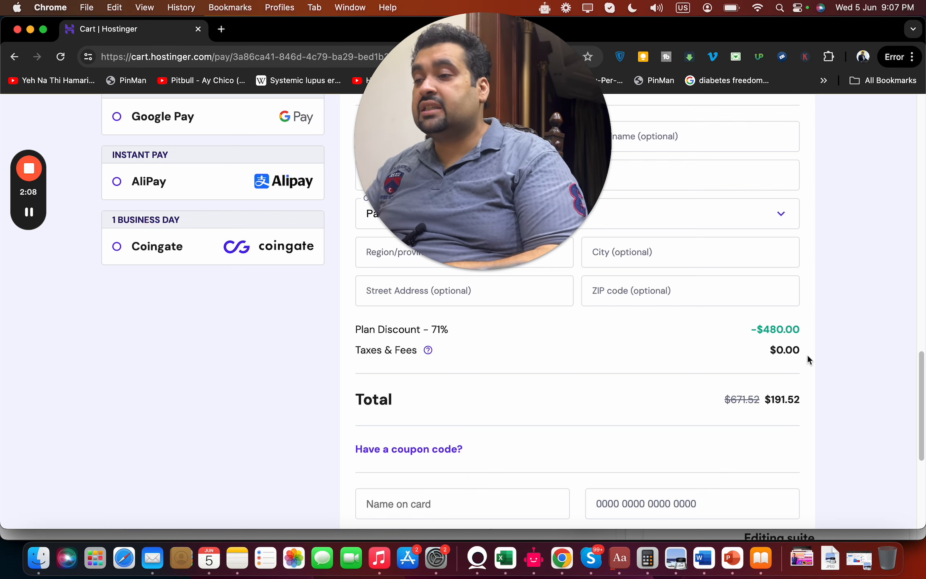
Apply coupon ALIRAZAMARKETING, then remove it to restore the $191.52 total.
click(408, 448)
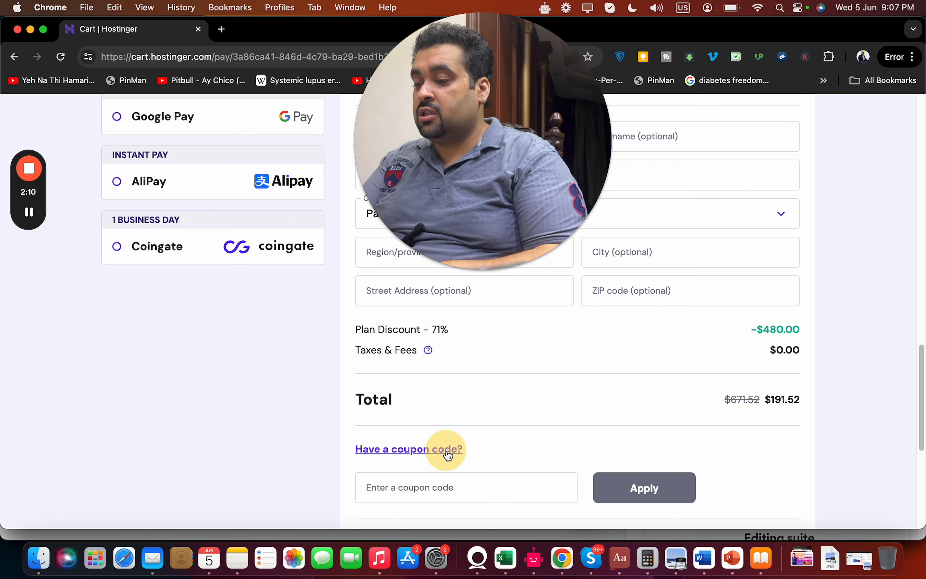
text(A)
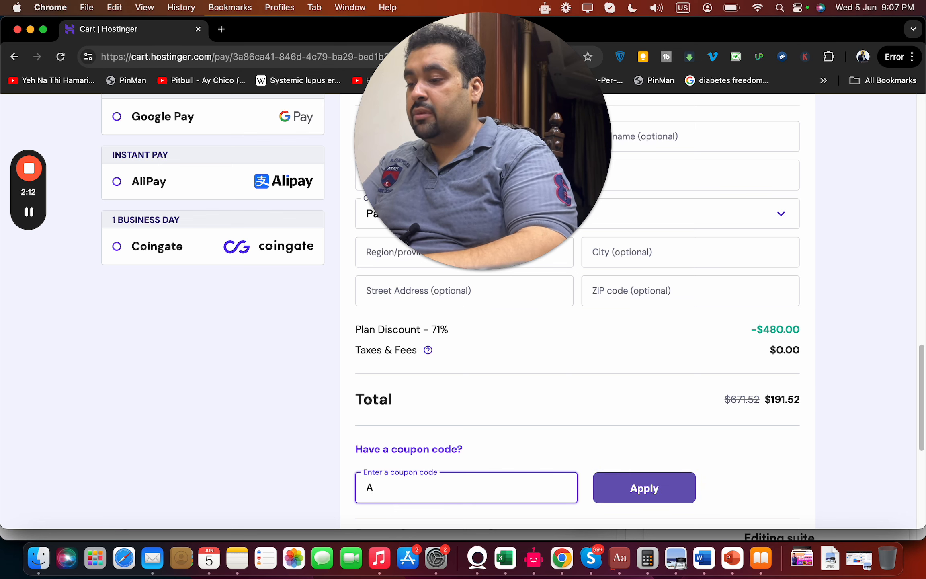
text(LIRAZAMARKE)
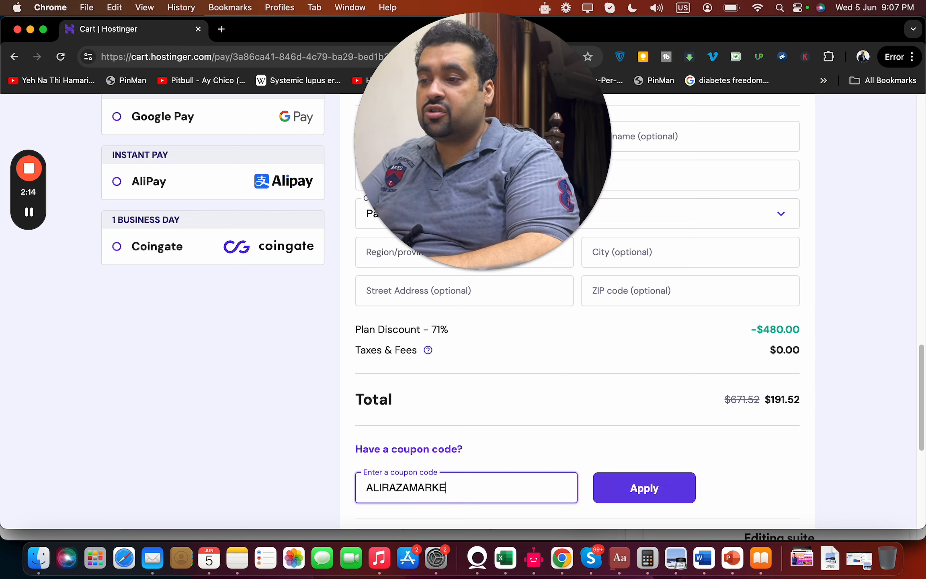
text(TING)
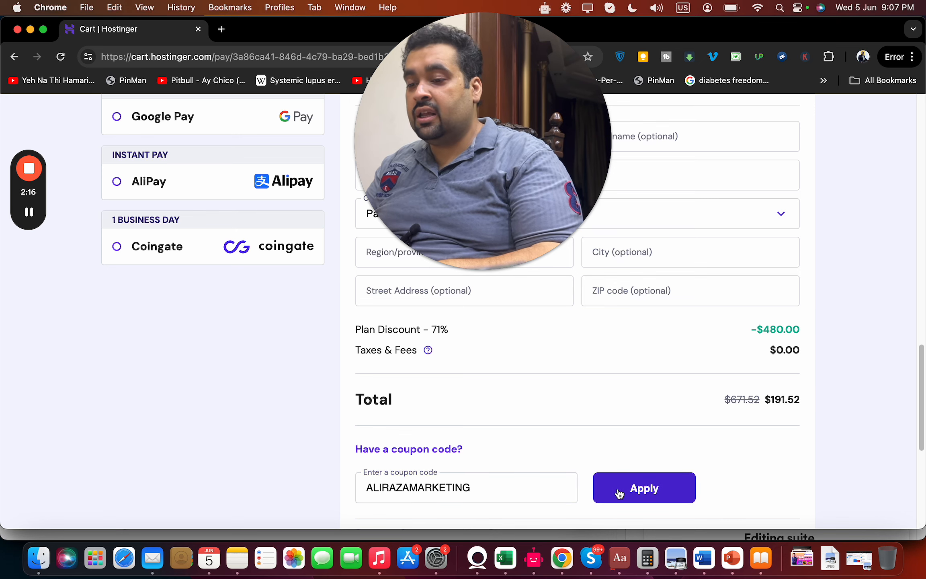
click(643, 487)
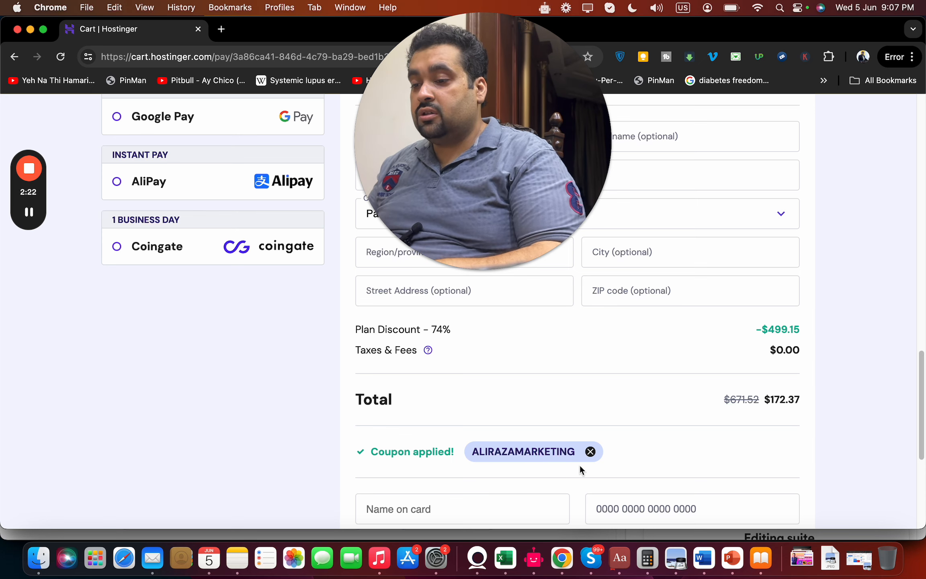
click(589, 451)
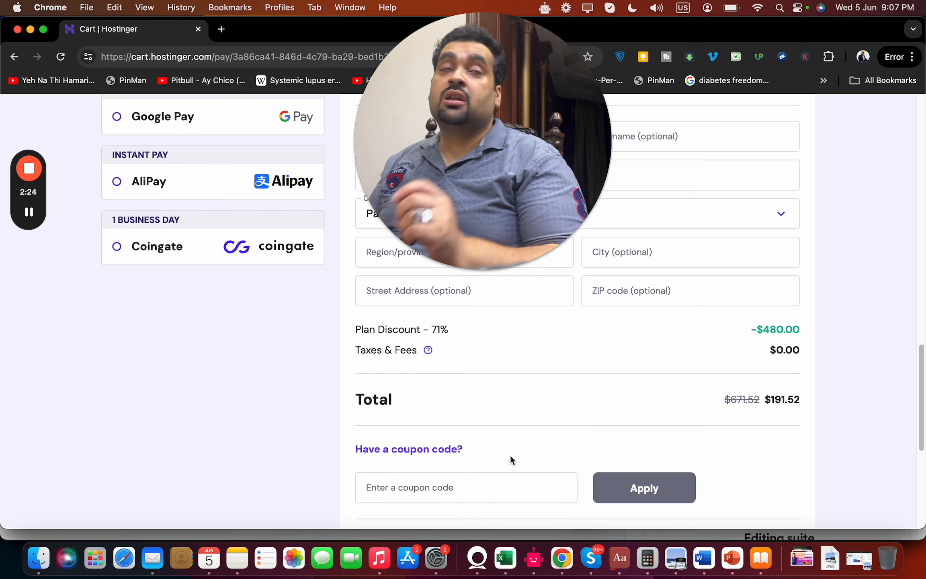
Enter and apply coupon HI10, lowering the total to $172.37.
click(466, 487)
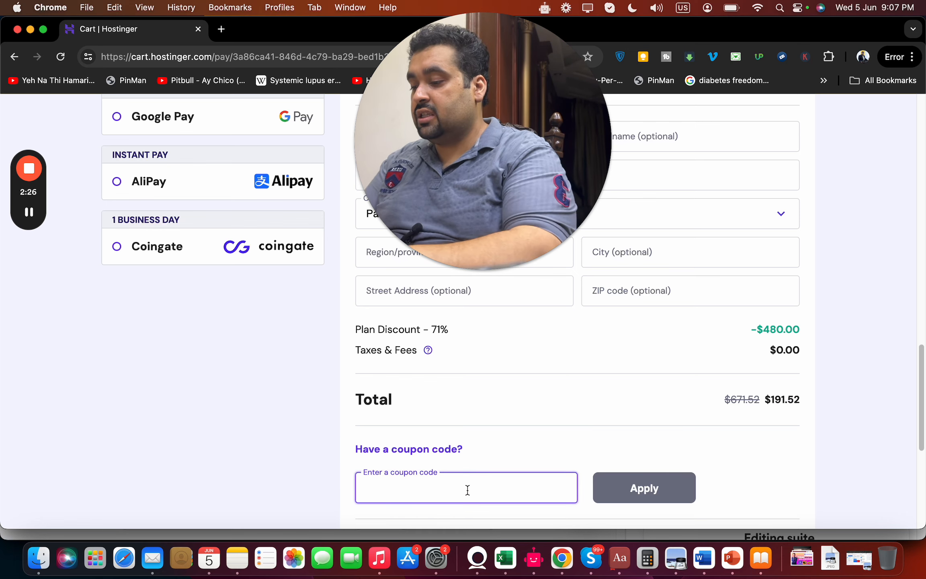
text(HI10)
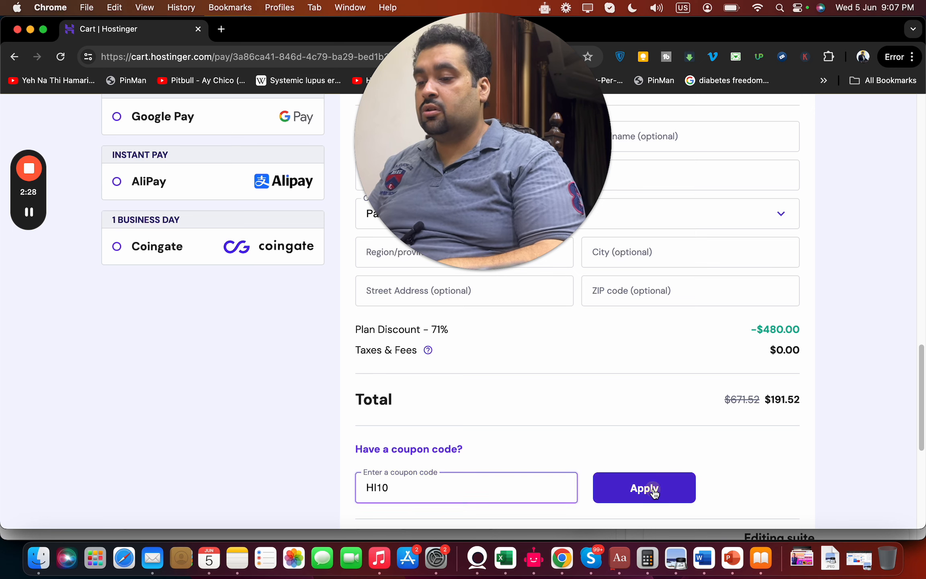
click(643, 487)
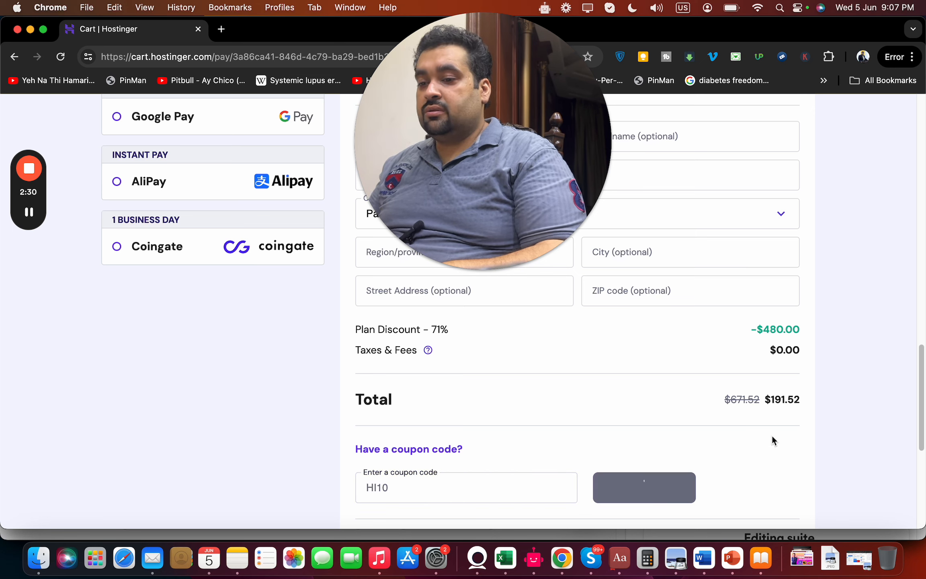
click(644, 486)
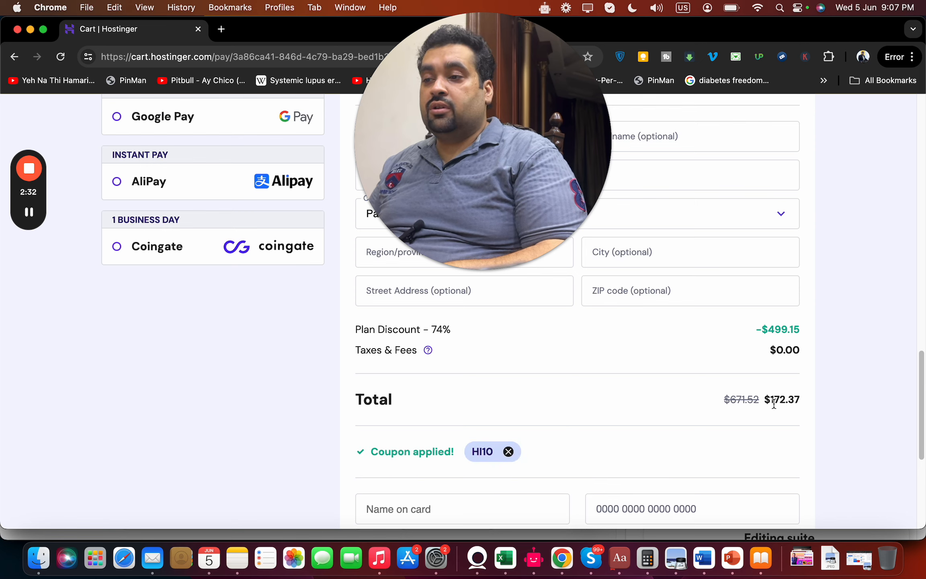